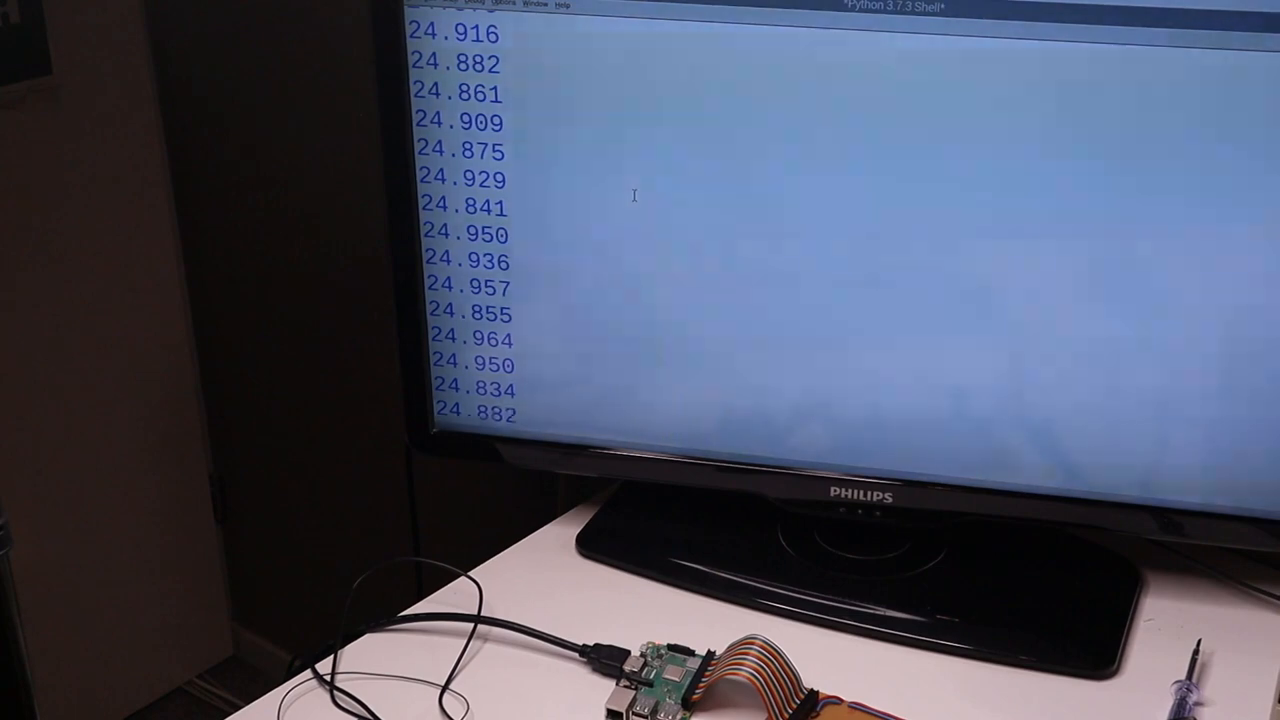
scroll(down, 3)
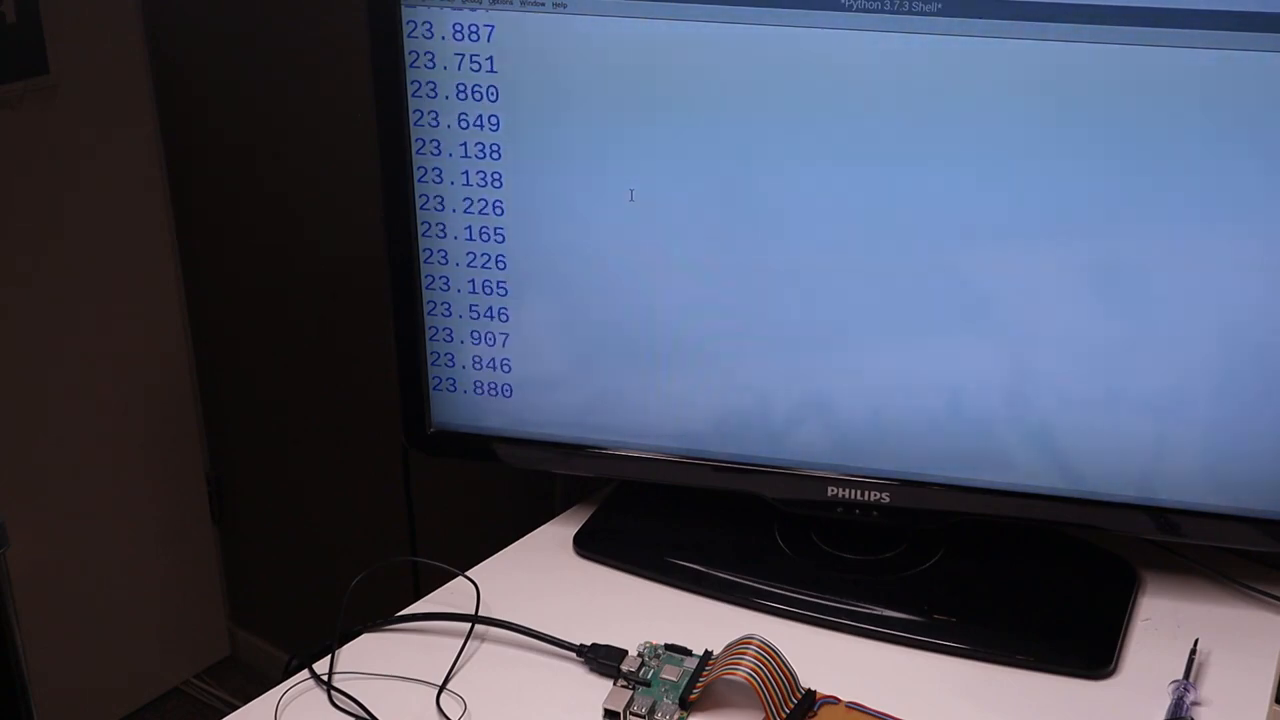
scroll(down, 3)
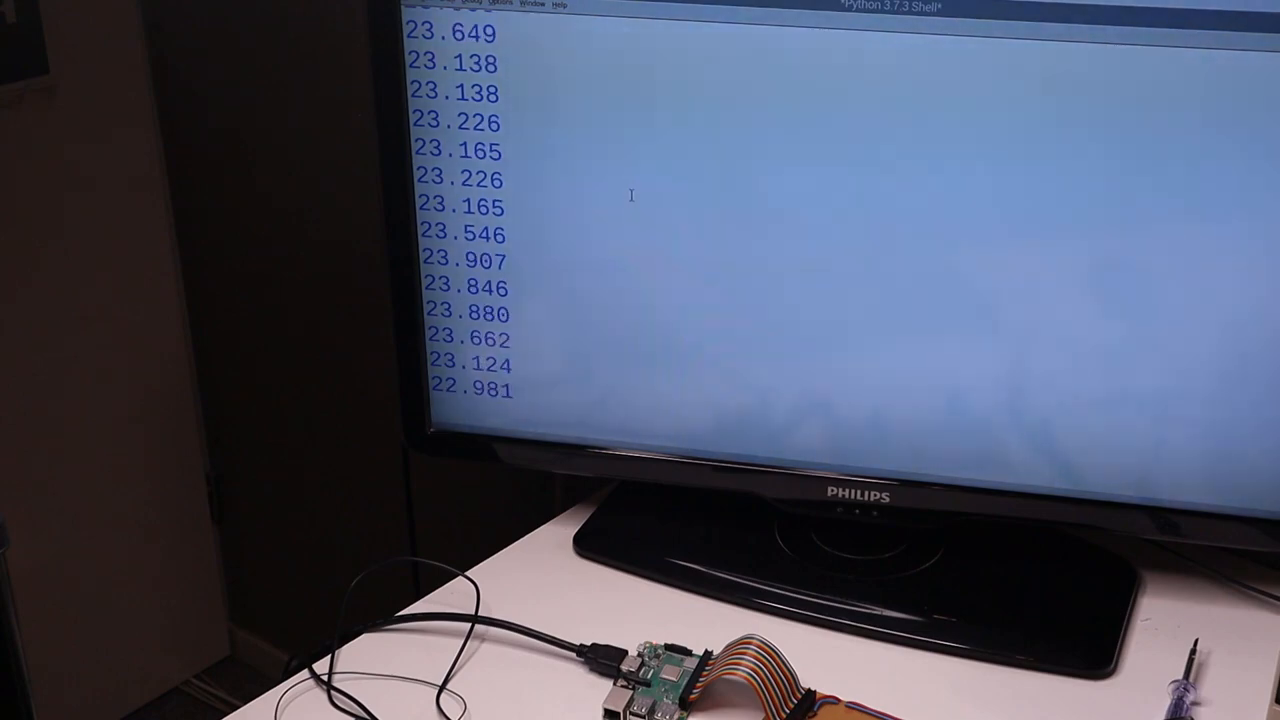